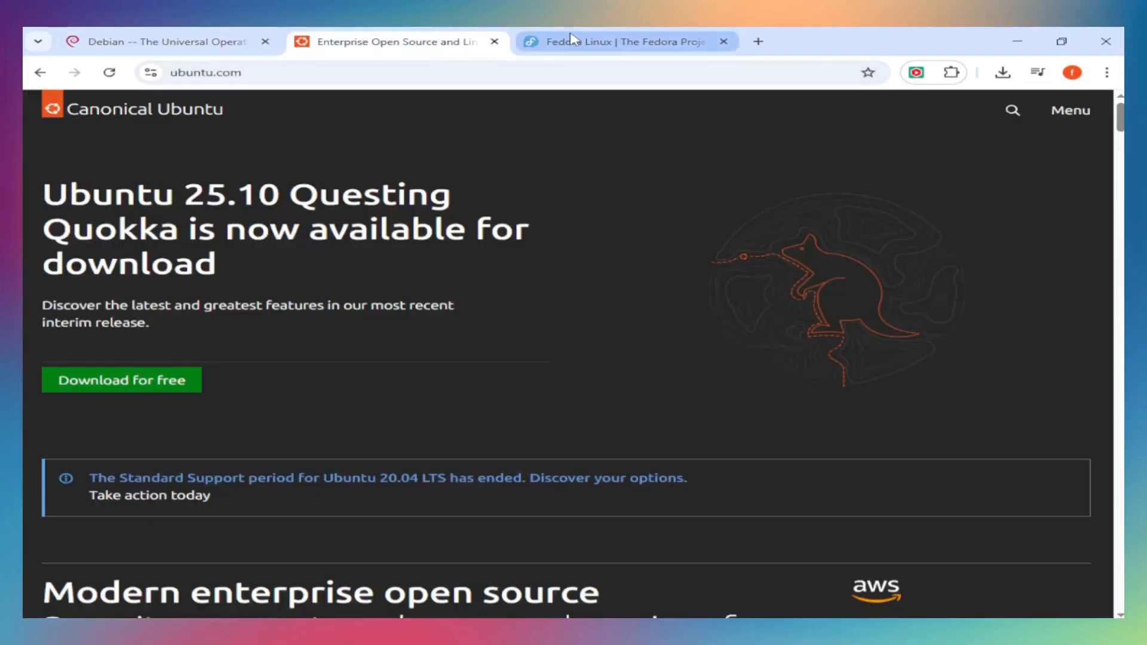
Cycle through the Fedora, Debian and Ubuntu tabs, viewing the Fedora editions overview, and land on Ubuntu
left_click(625, 42)
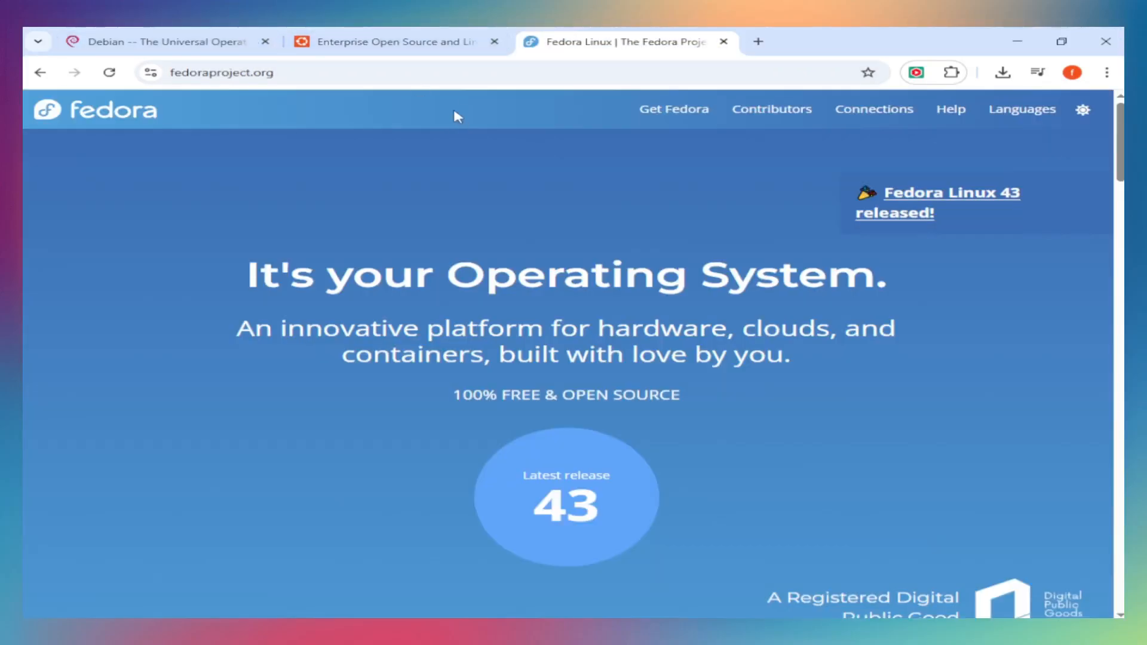
mouse_move(493, 176)
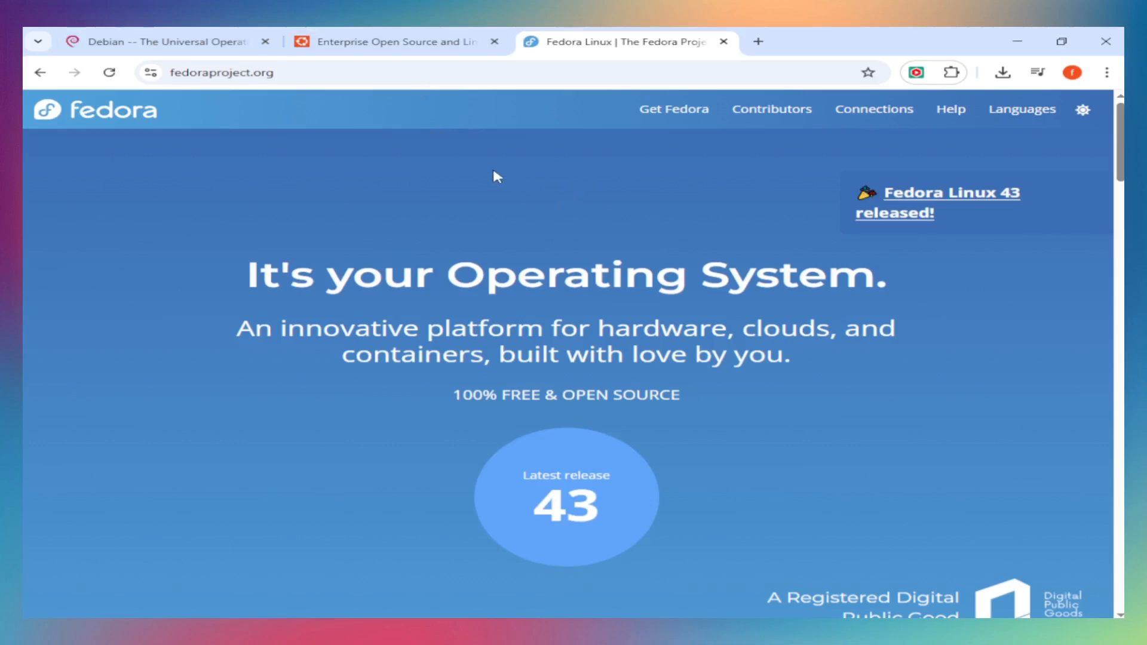
mouse_move(522, 235)
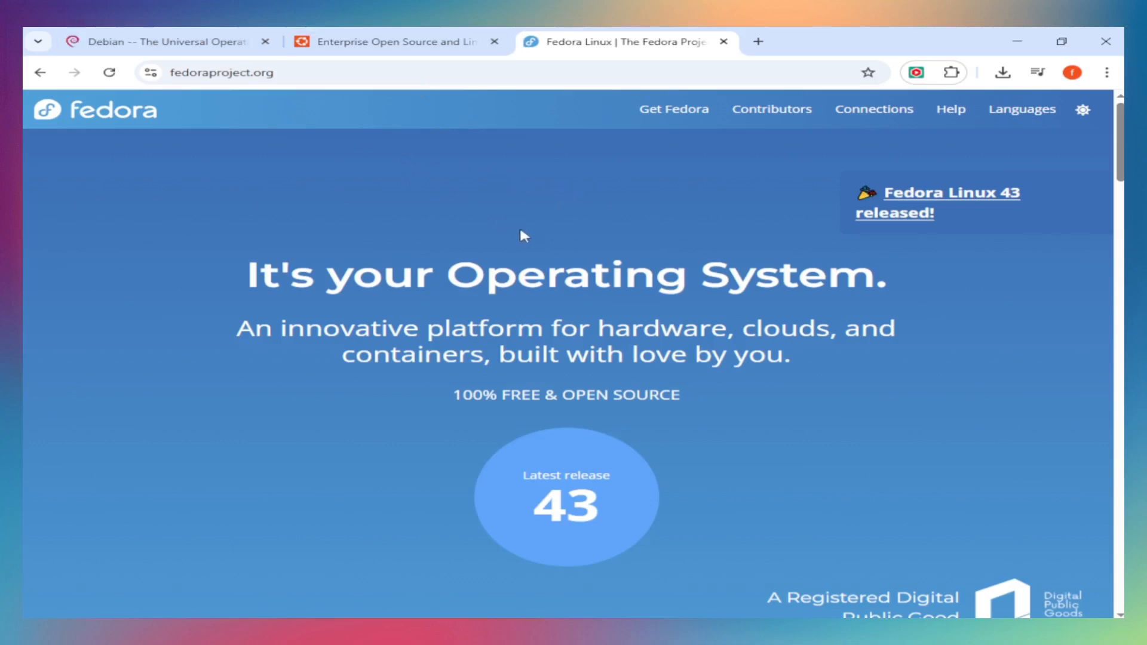
mouse_move(569, 229)
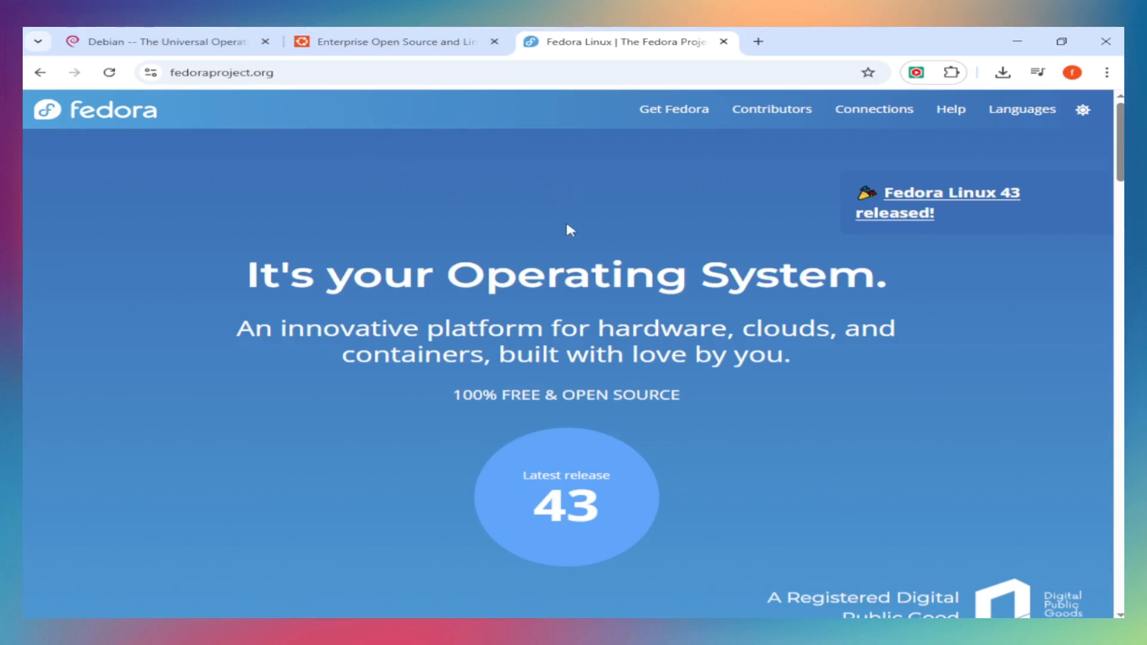
mouse_move(169, 41)
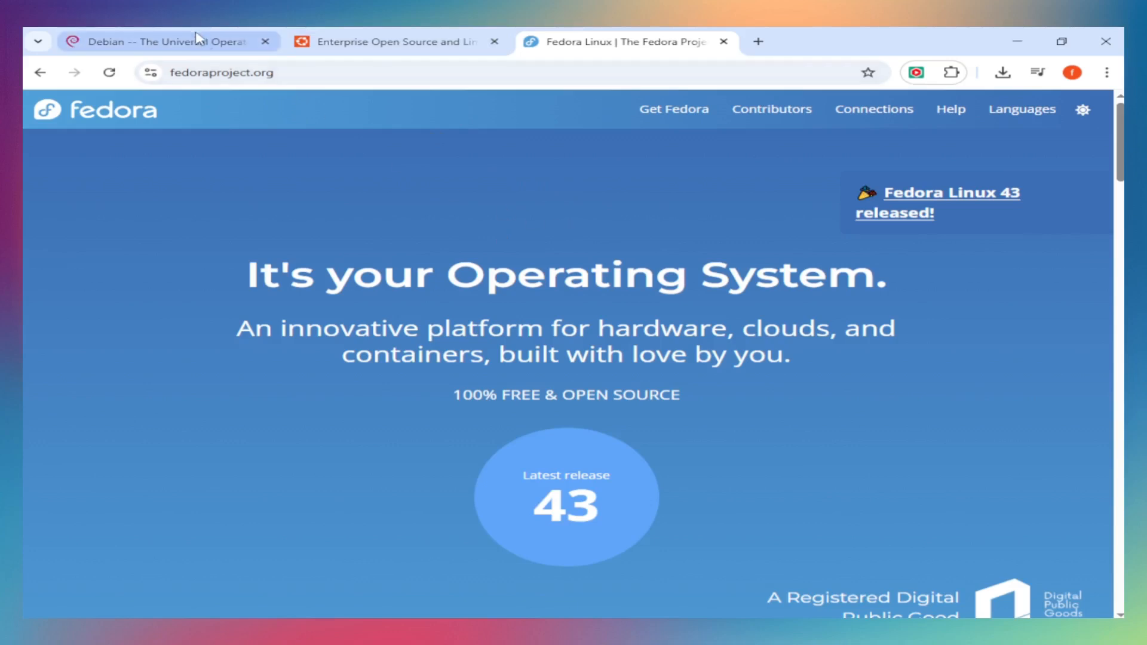
left_click(162, 40)
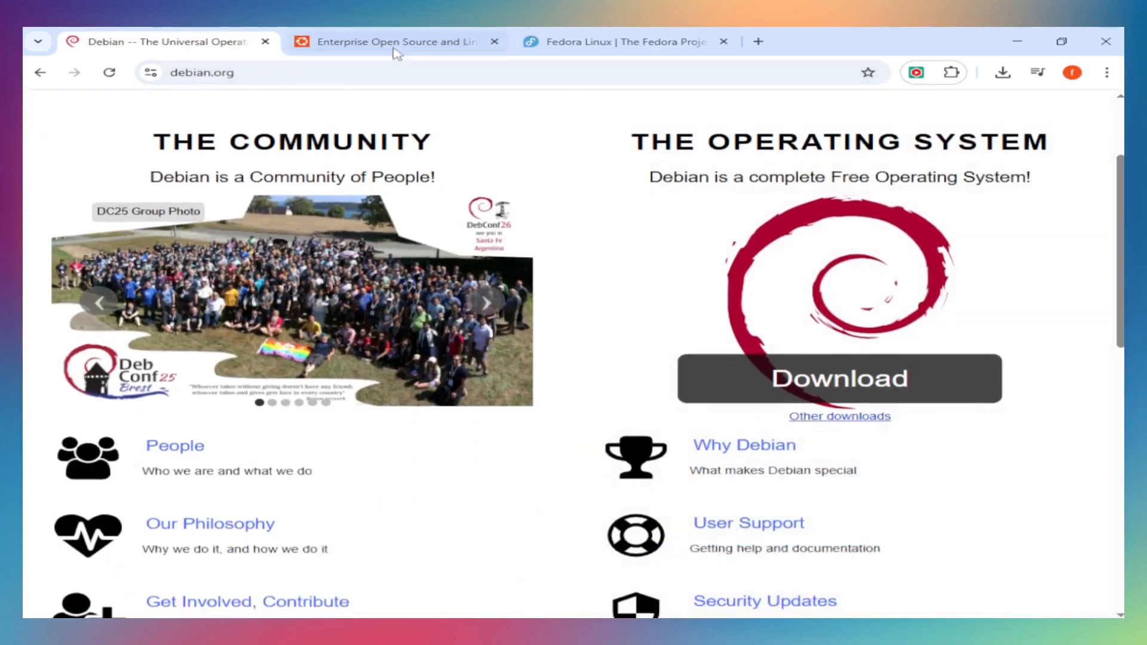
left_click(399, 40)
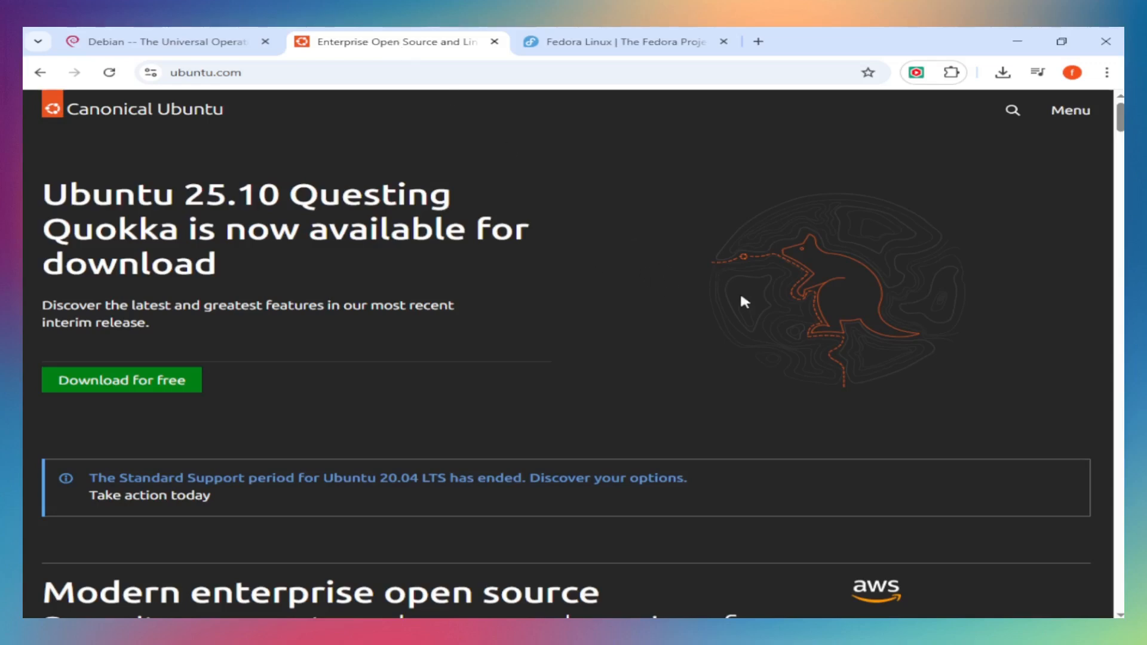
left_click(618, 41)
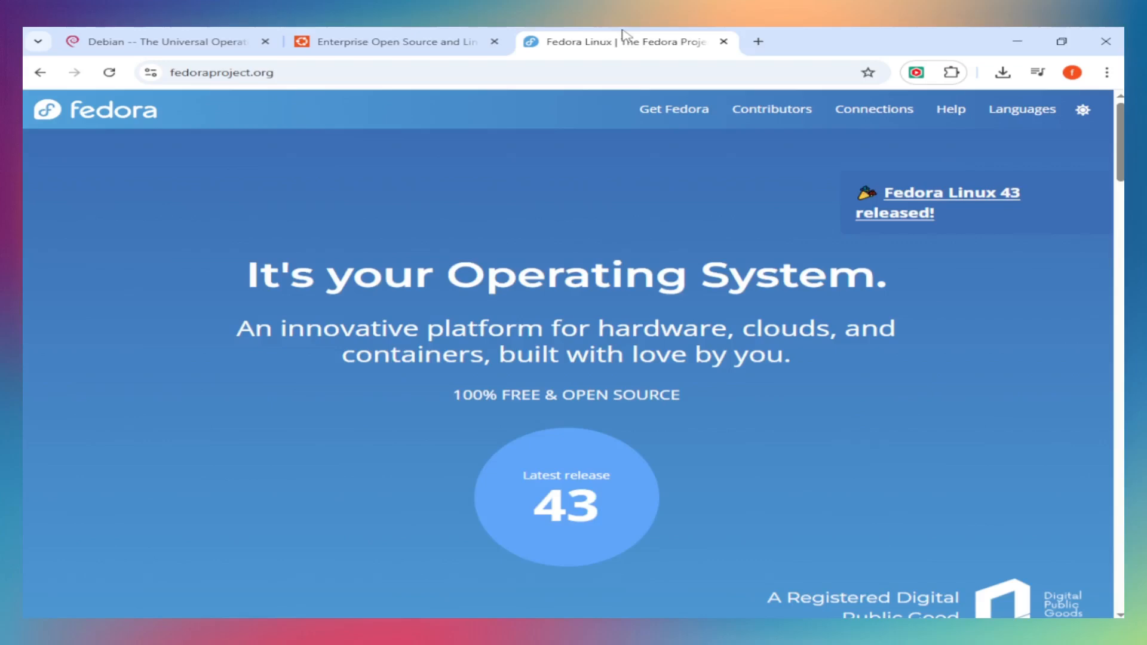
left_click(673, 108)
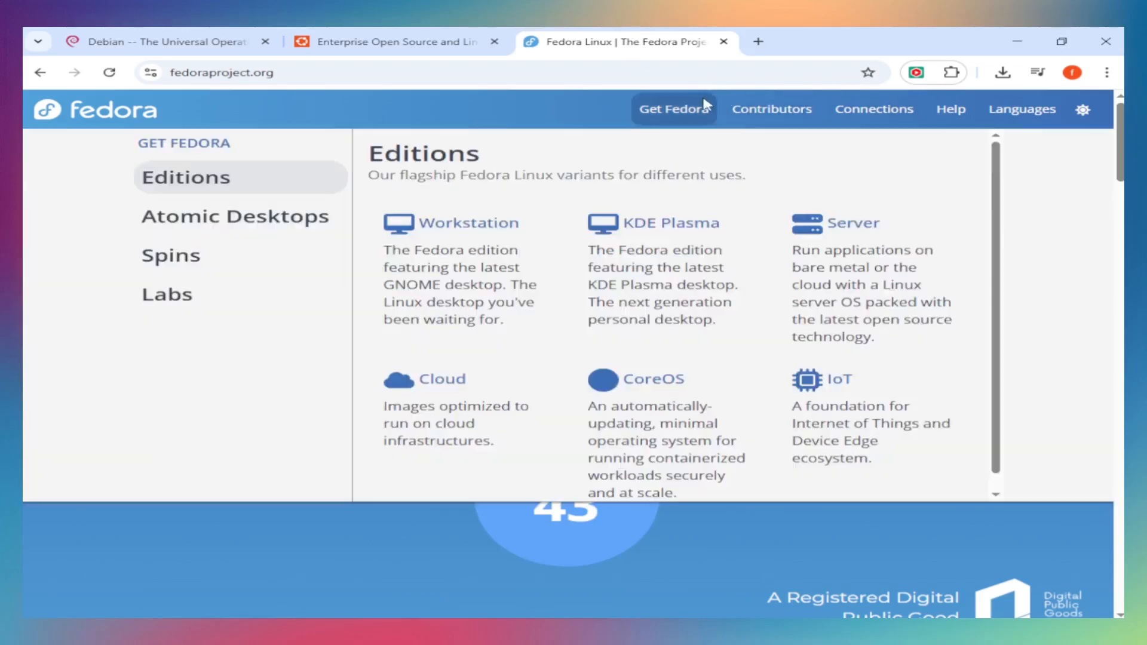
left_click(1021, 109)
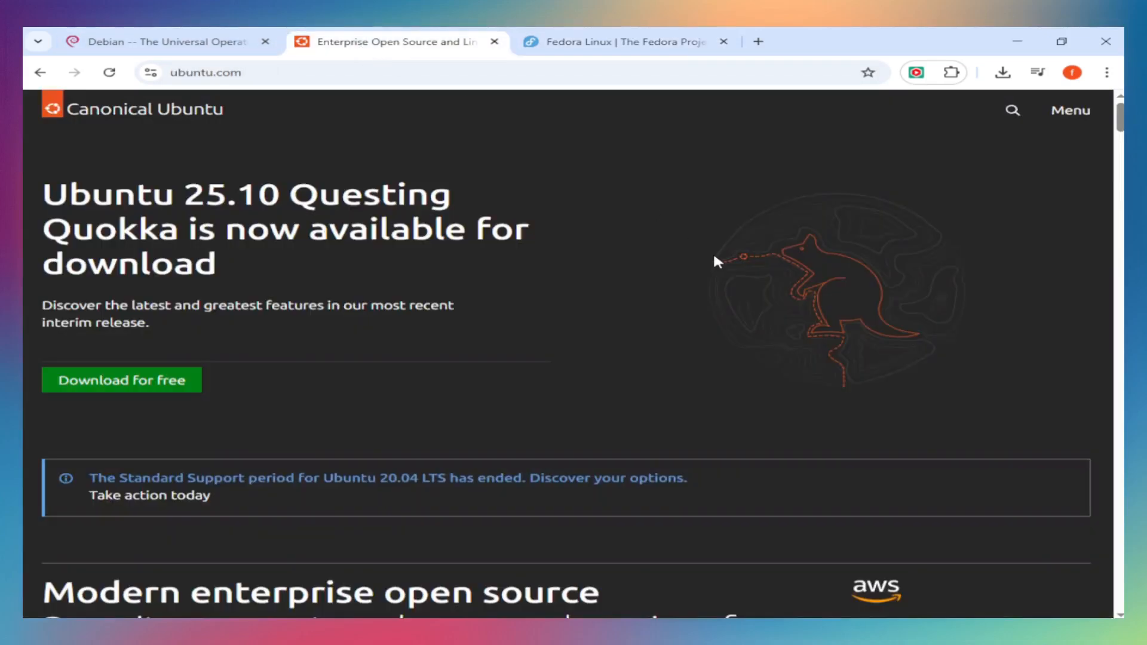
Browse down the Ubuntu homepage content
scroll("down", 3)
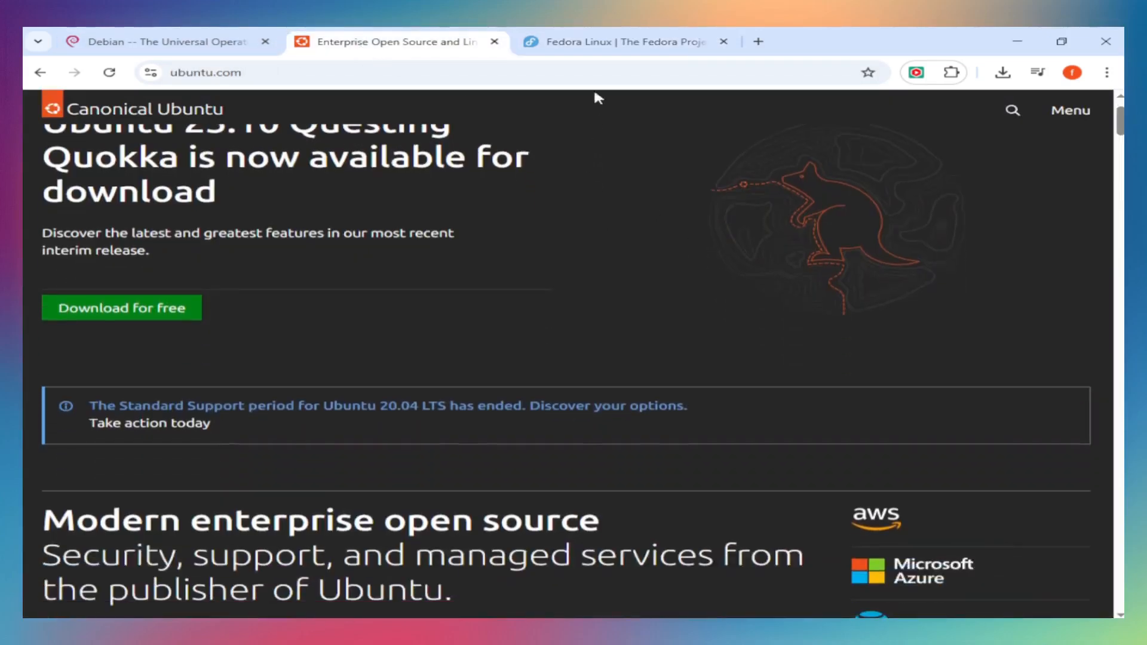
scroll("down", 3)
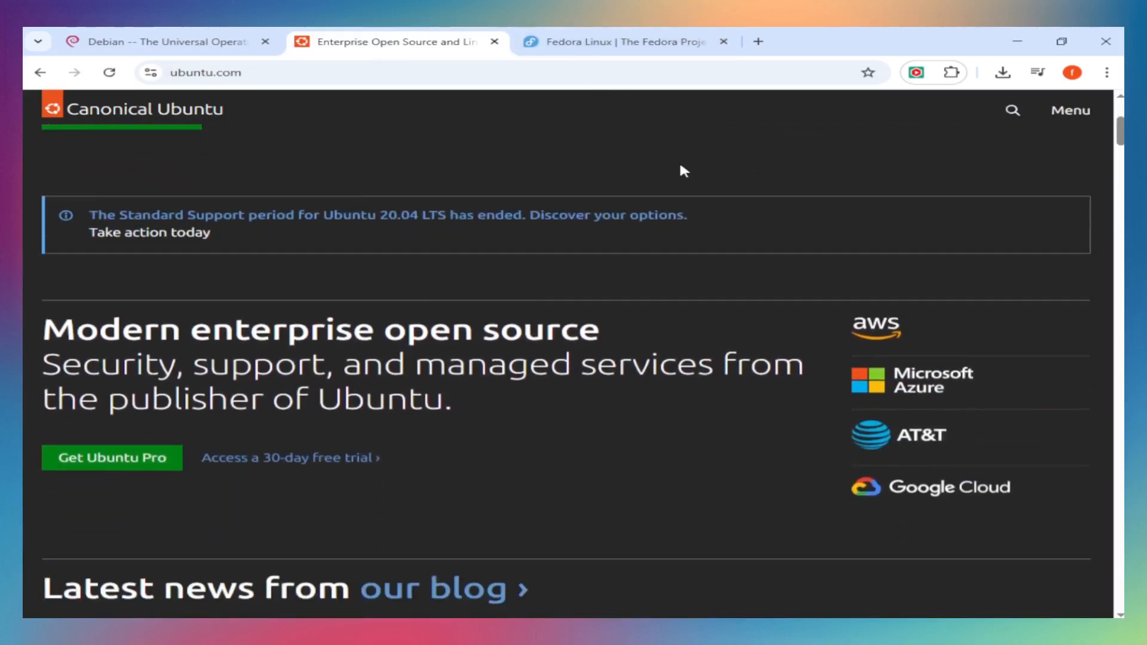
scroll("down", 3)
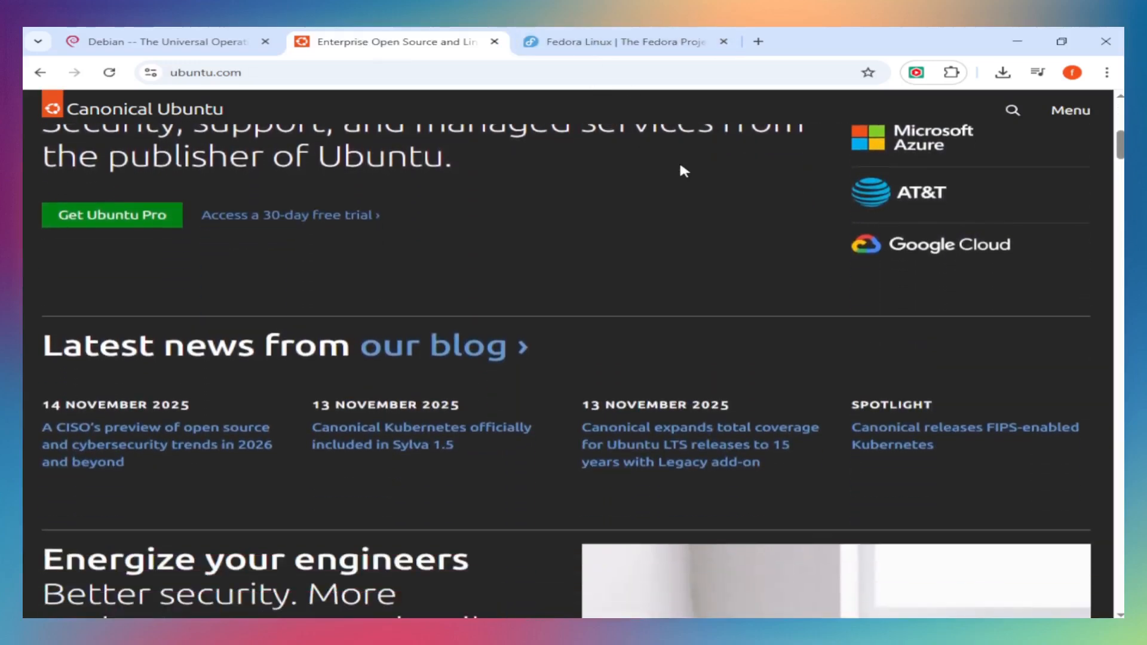
Browse down the Debian homepage, then bring the Fedora homepage with release 43 to the front
left_click(161, 42)
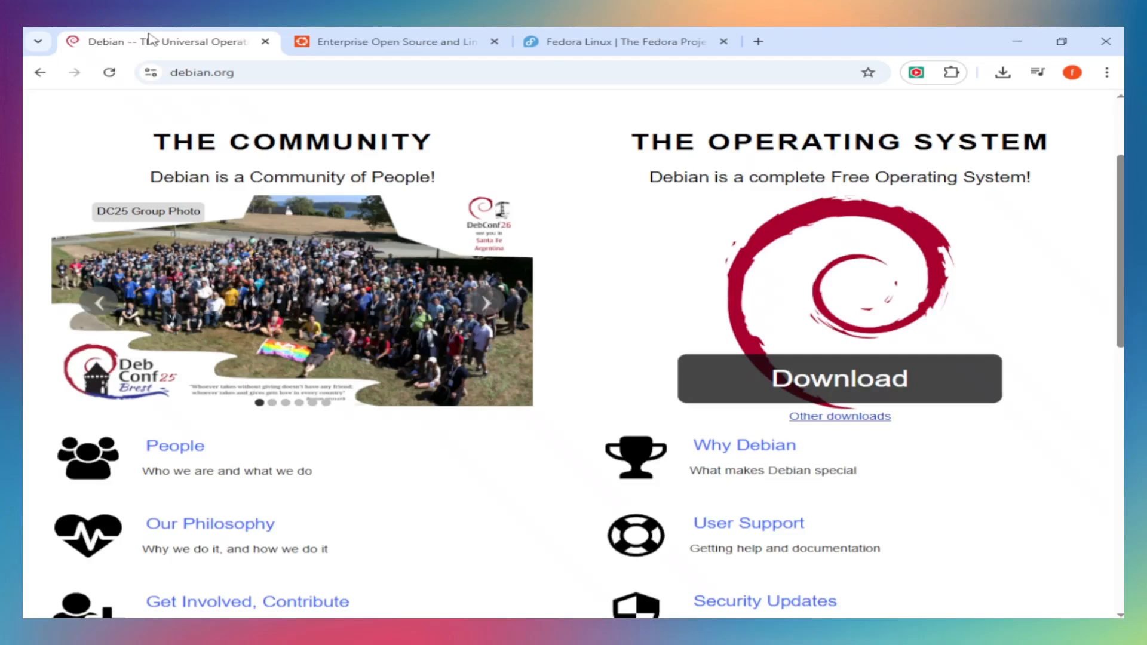
scroll("down", 3)
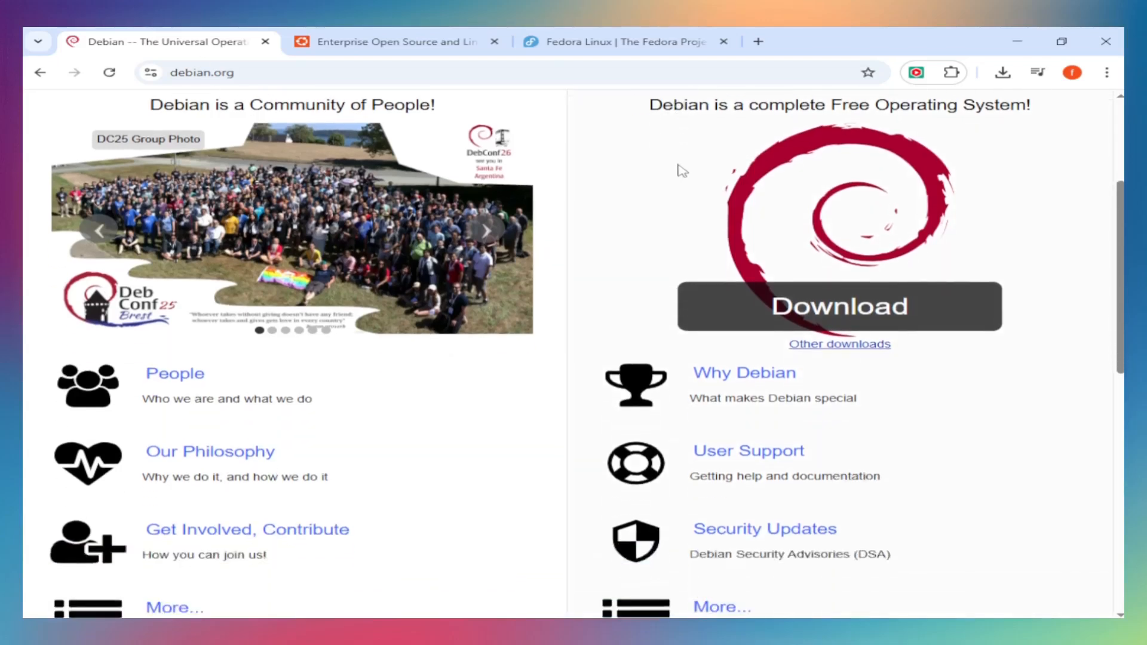
scroll("down", 3)
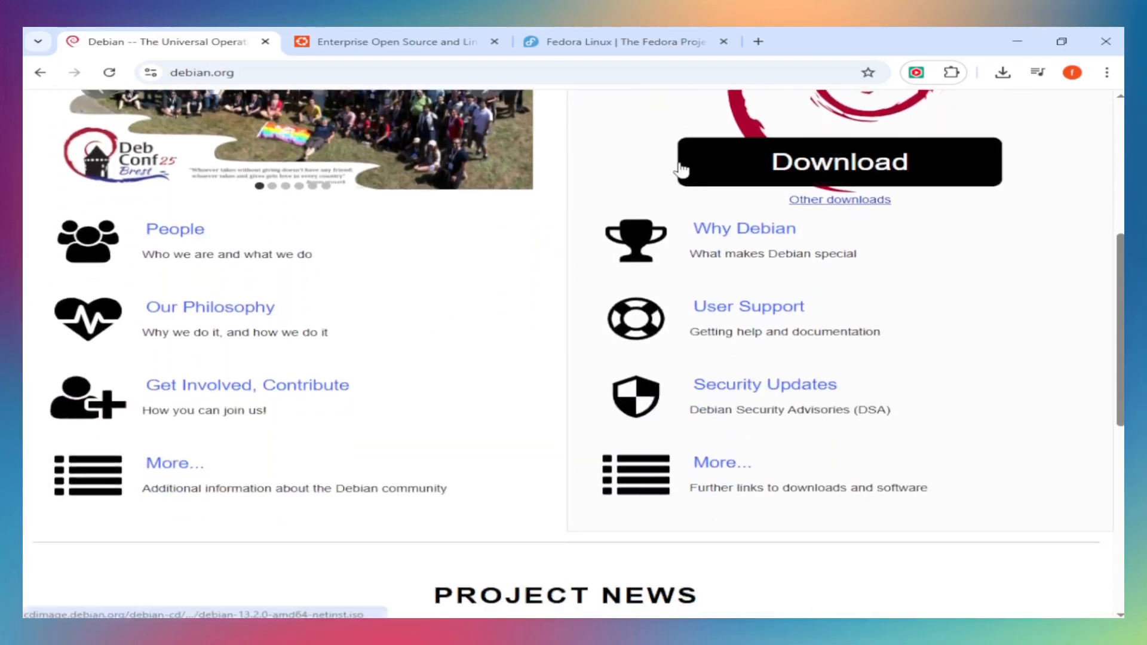
scroll("down", 3)
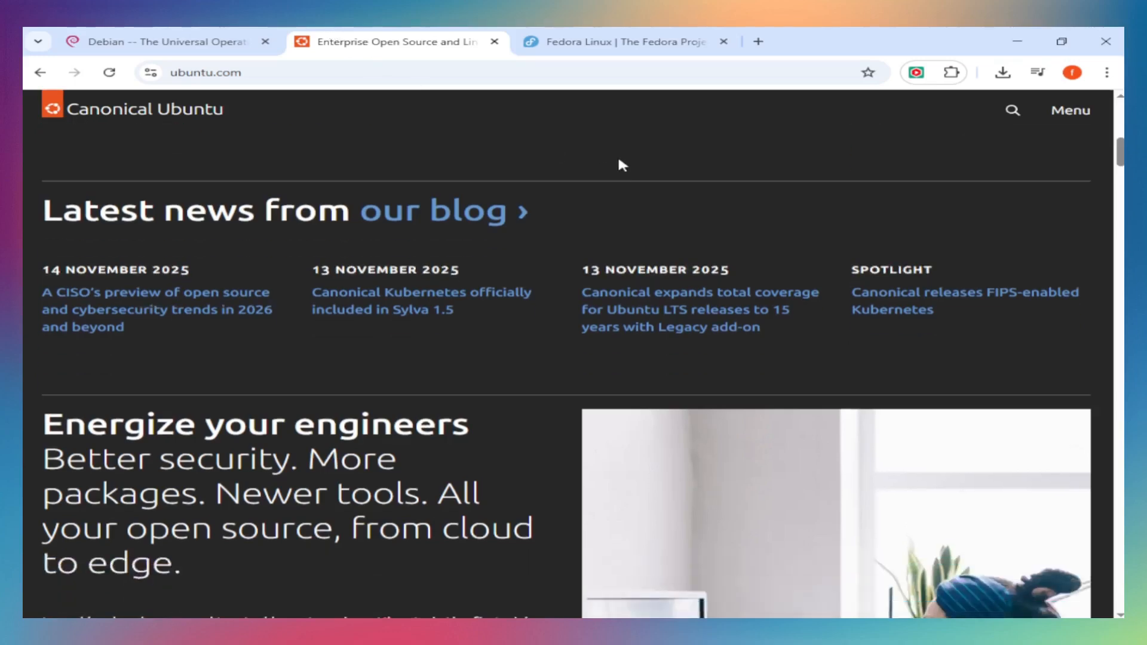
scroll("down", 3)
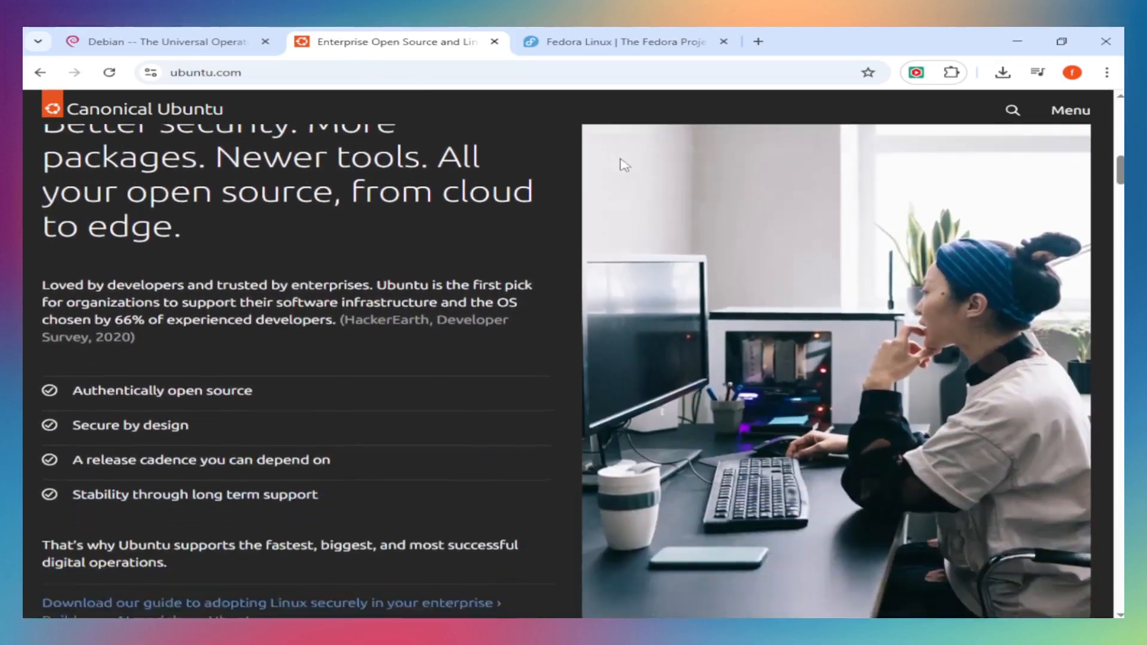
left_click(621, 42)
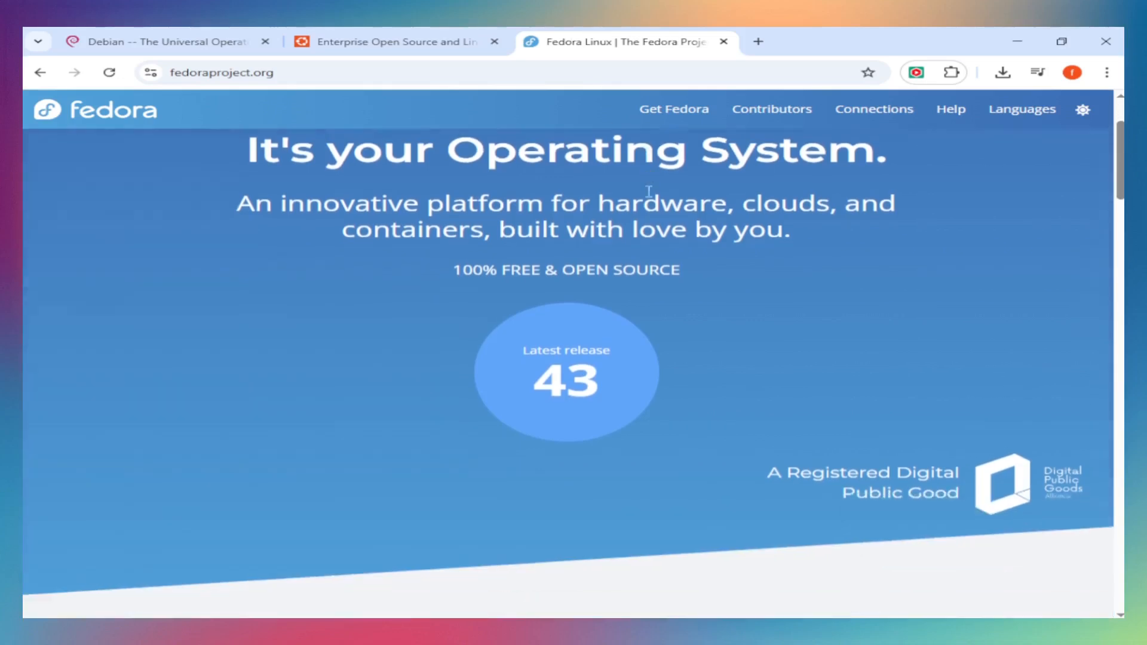
Browse further down the Fedora page, then down the Ubuntu homepage
scroll("down", 3)
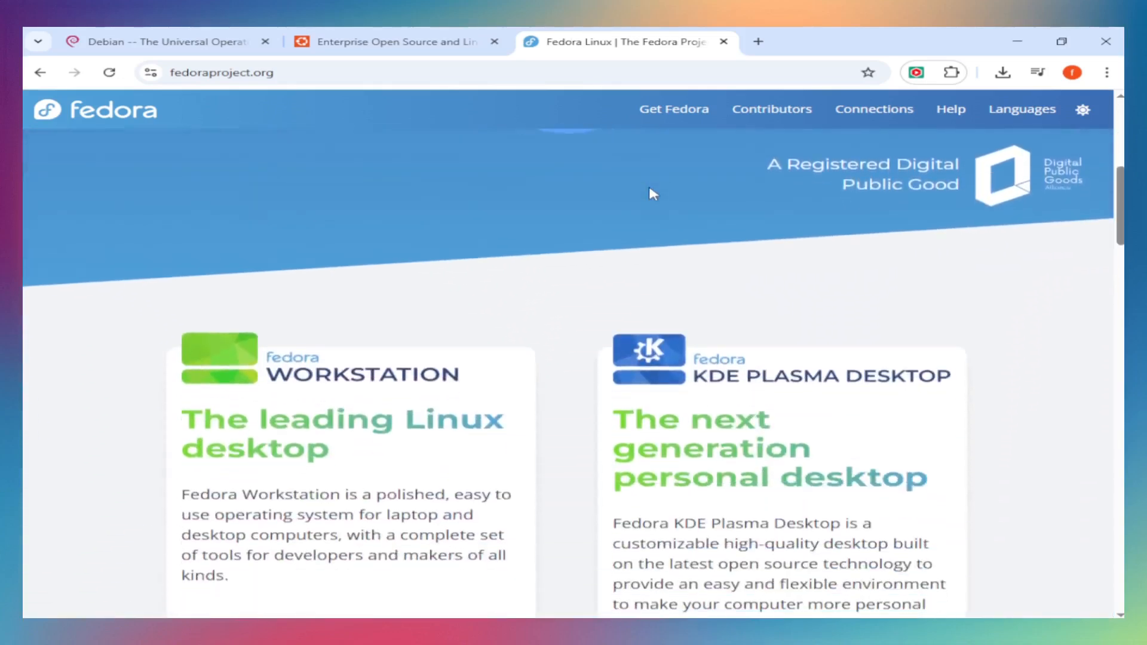
scroll("down", 3)
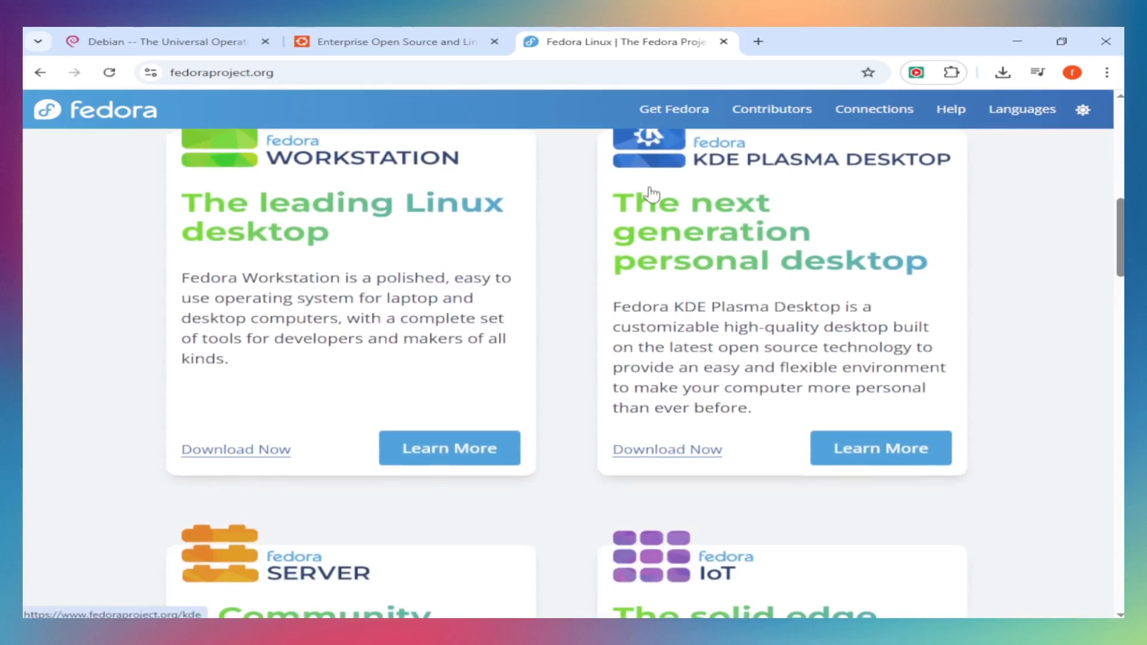
scroll("down", 3)
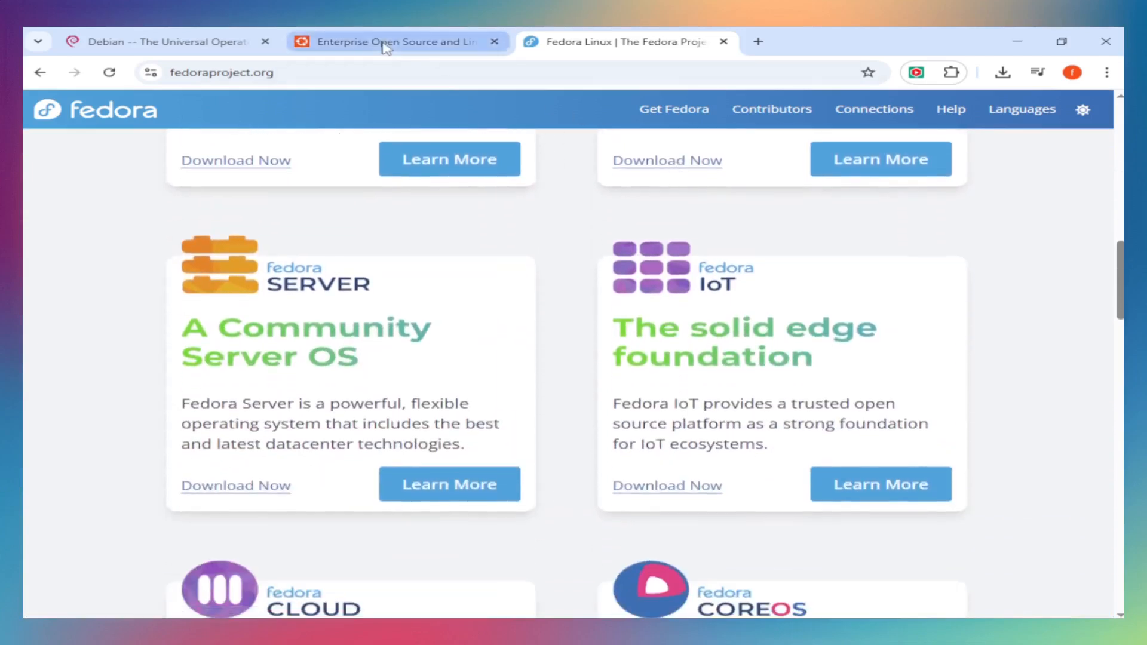
left_click(391, 42)
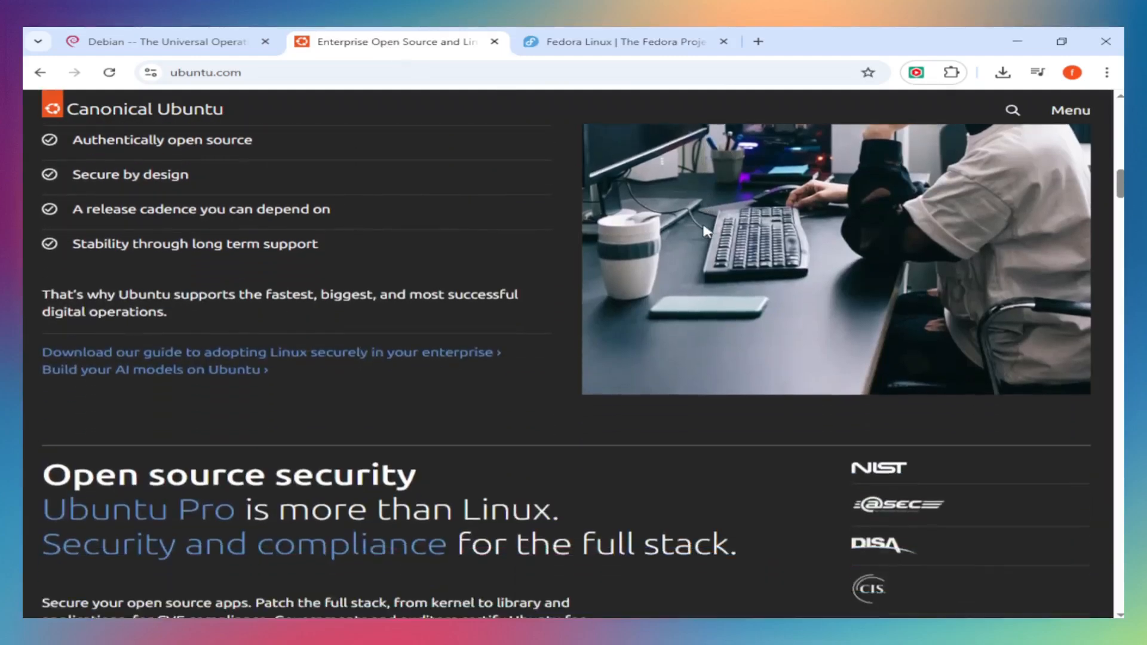
scroll("down", 3)
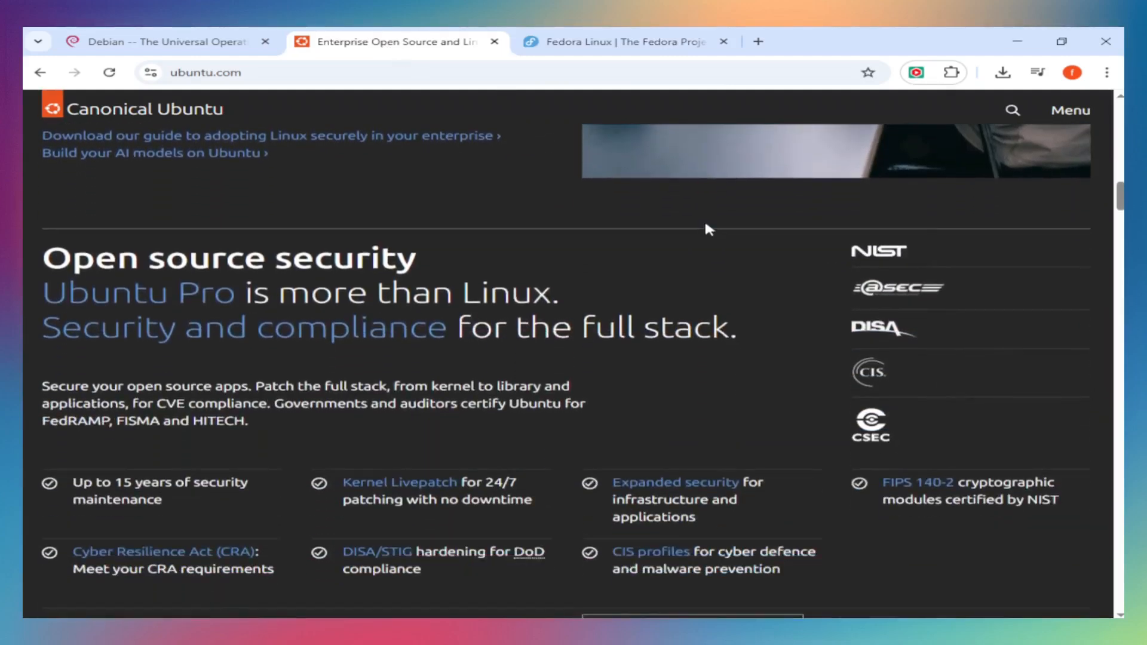
scroll("down", 3)
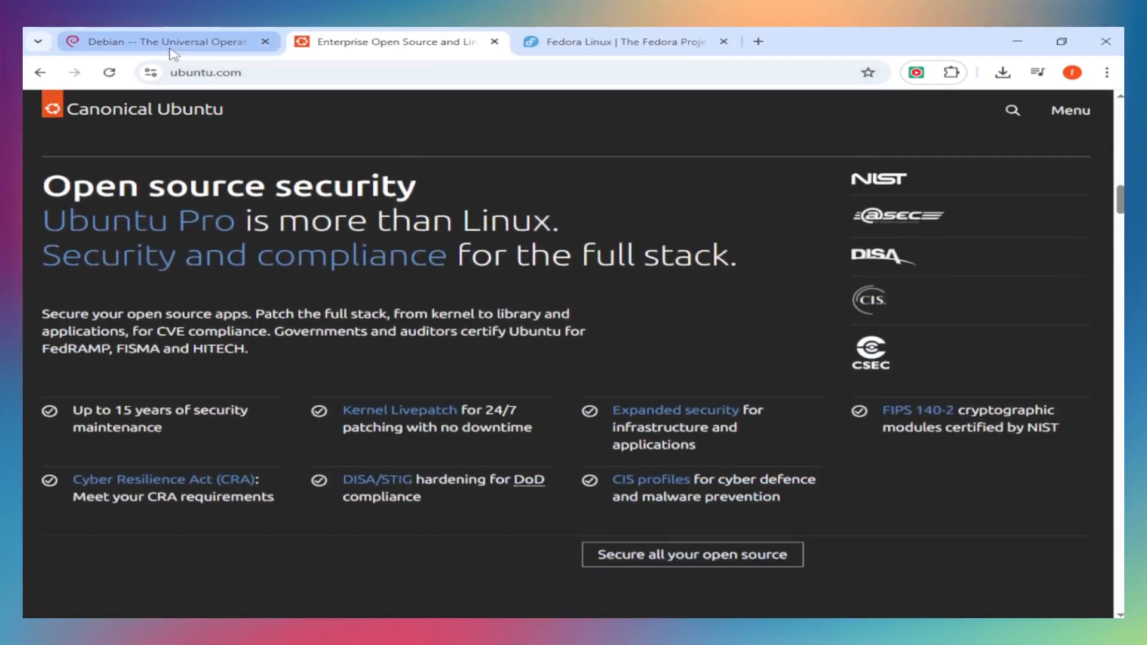
View Fedora's edition cards, then return to the Debian homepage and its community and OS links
left_click(161, 40)
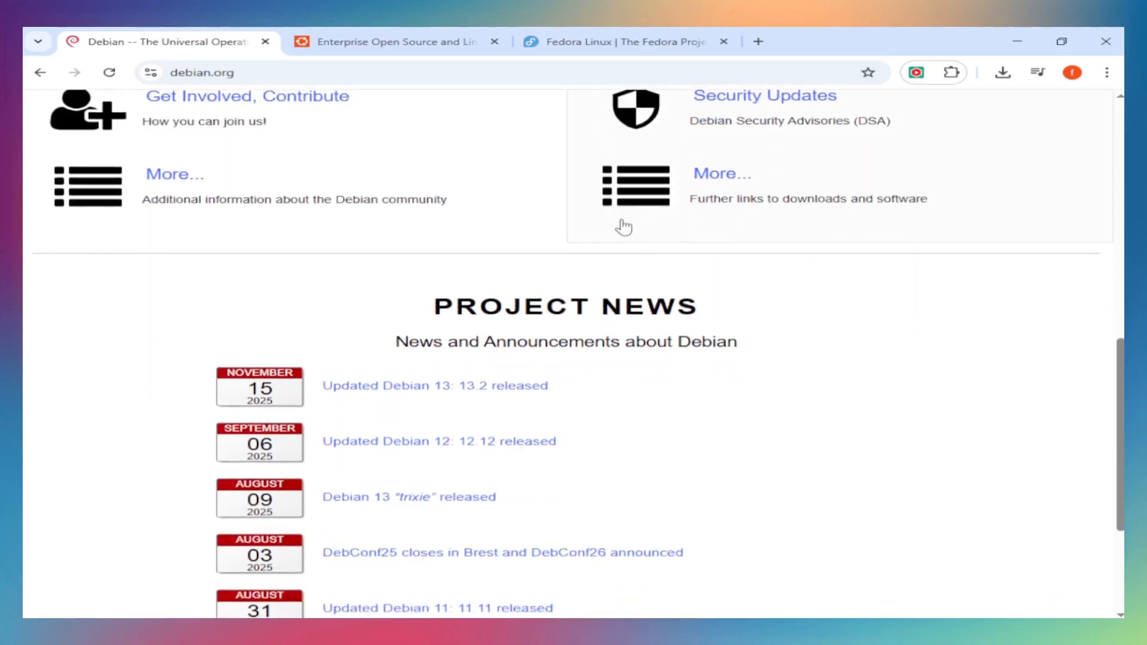
left_click(621, 42)
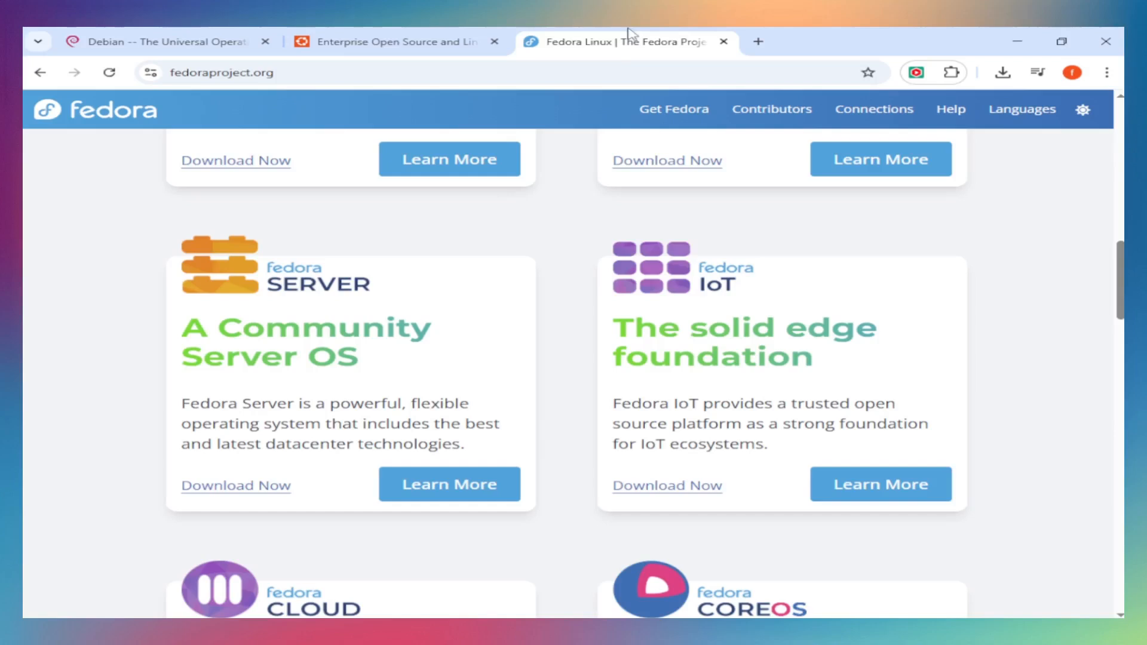
mouse_move(983, 503)
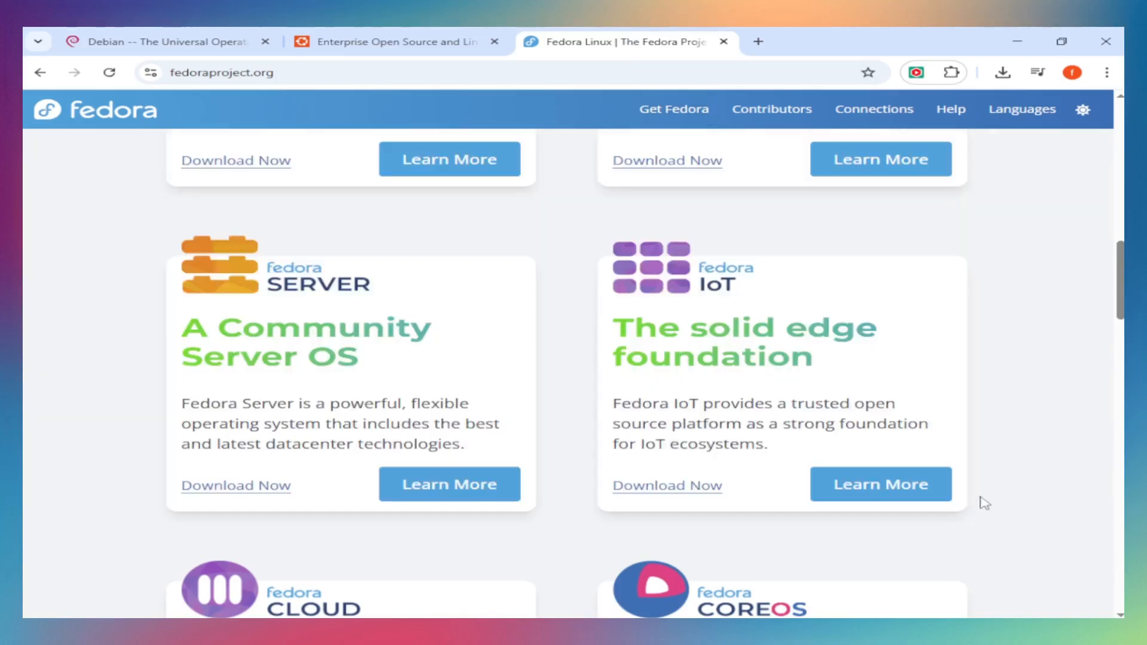
scroll("down", 3)
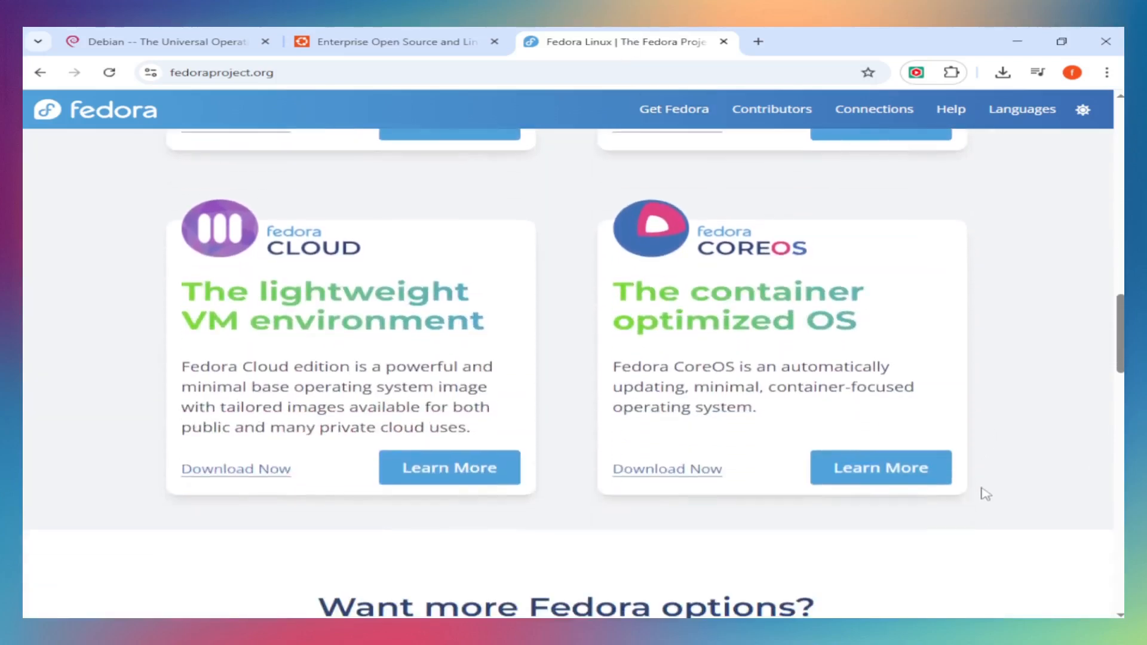
mouse_move(171, 70)
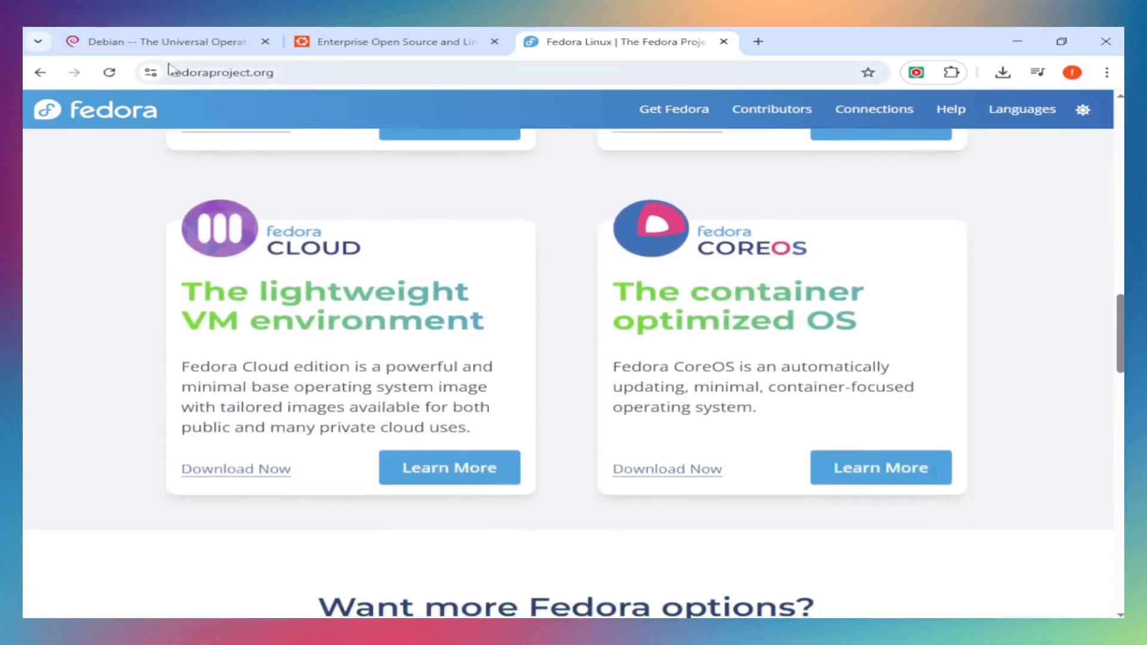
left_click(161, 42)
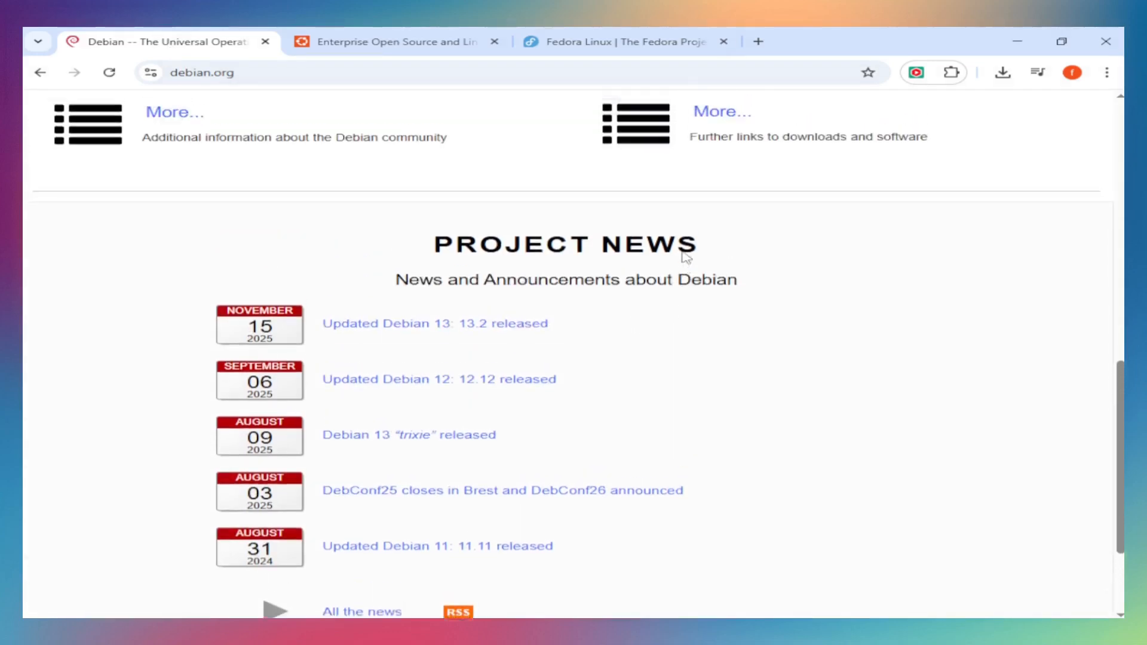
scroll("up", 3)
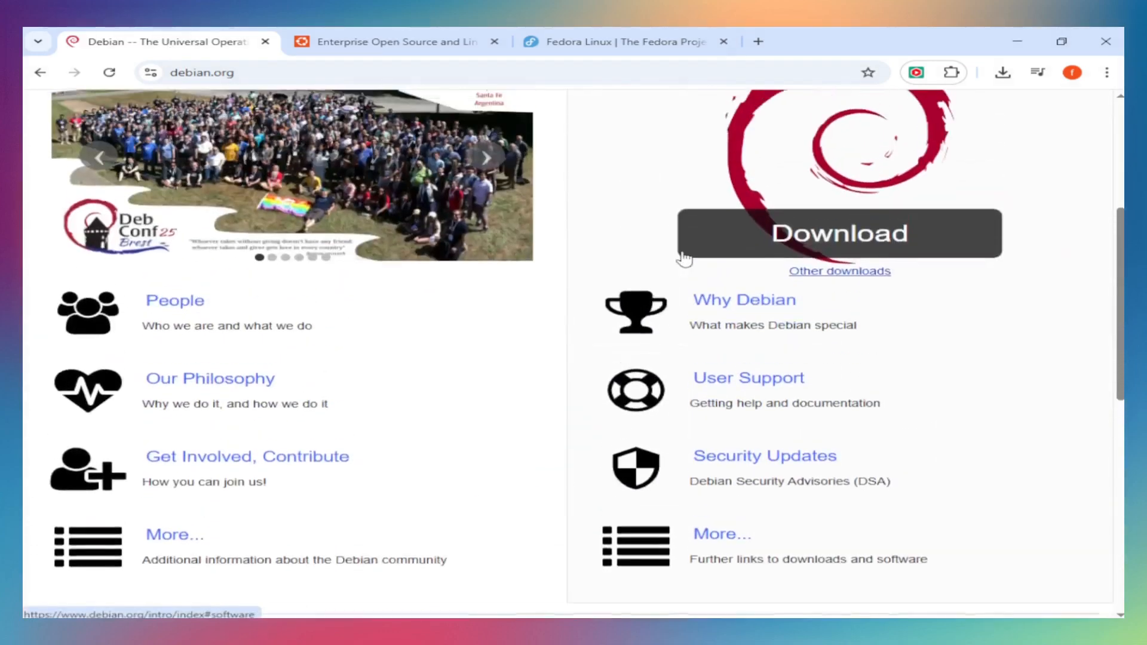
Browse down through the Ubuntu homepage sections
left_click(396, 40)
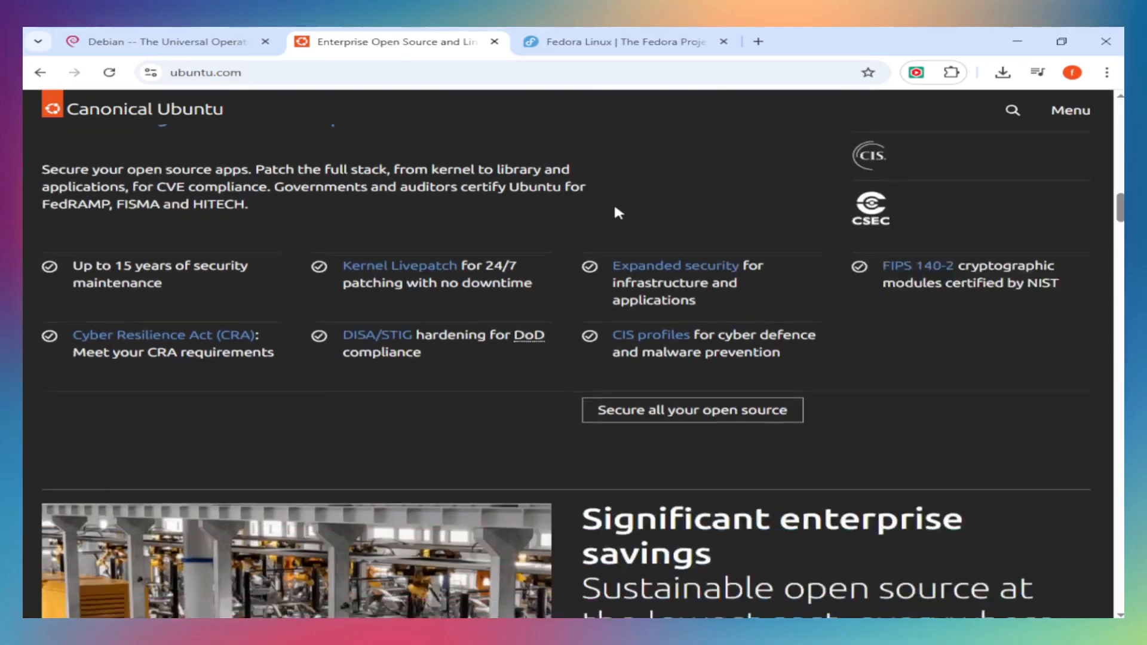
scroll("down", 3)
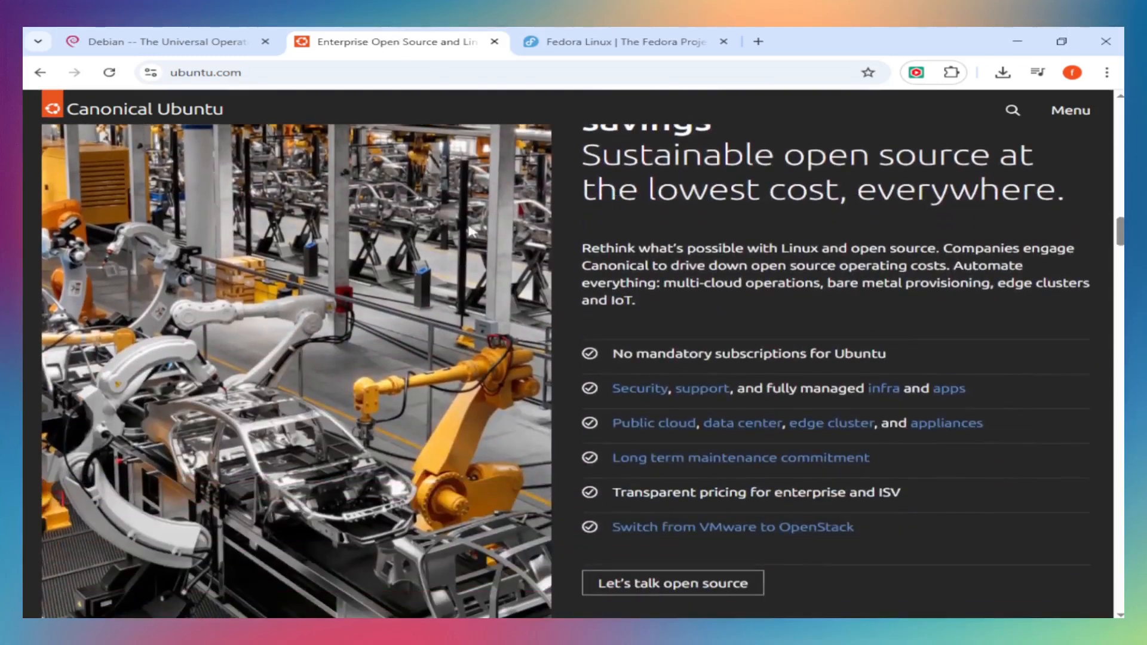
scroll("up", 3)
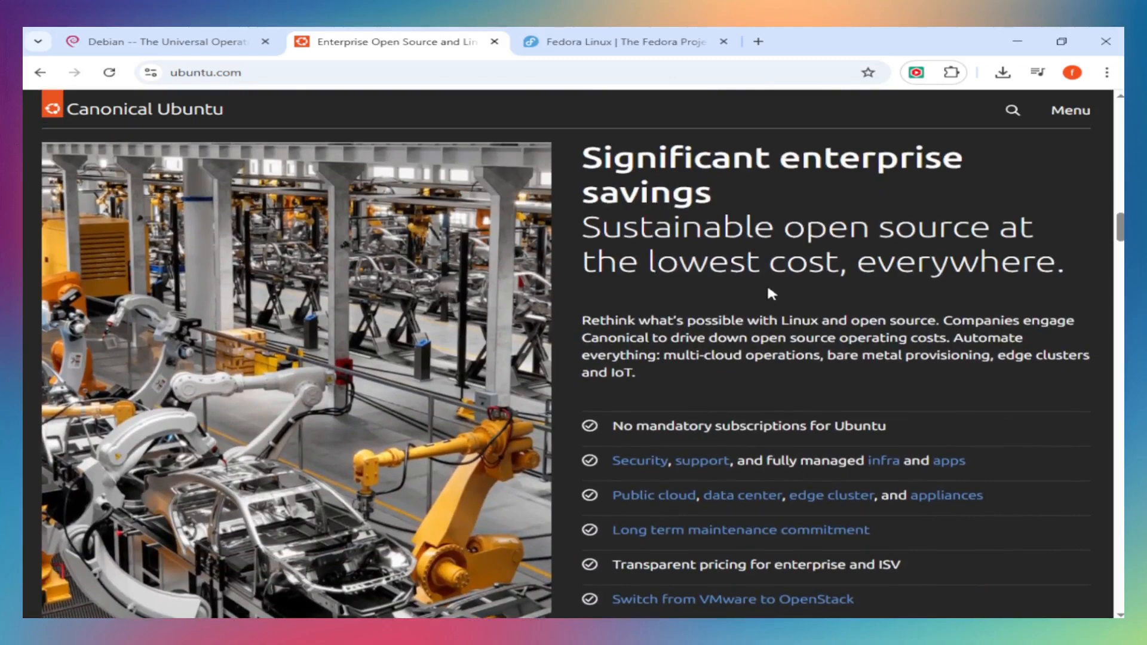
scroll("down", 3)
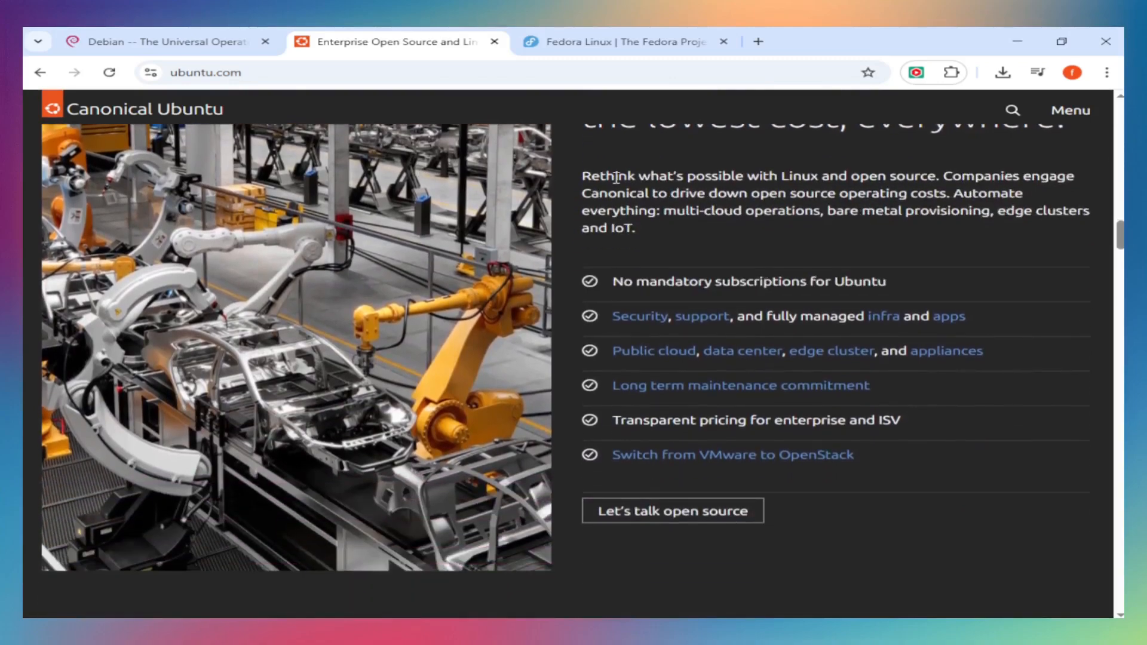
scroll("down", 3)
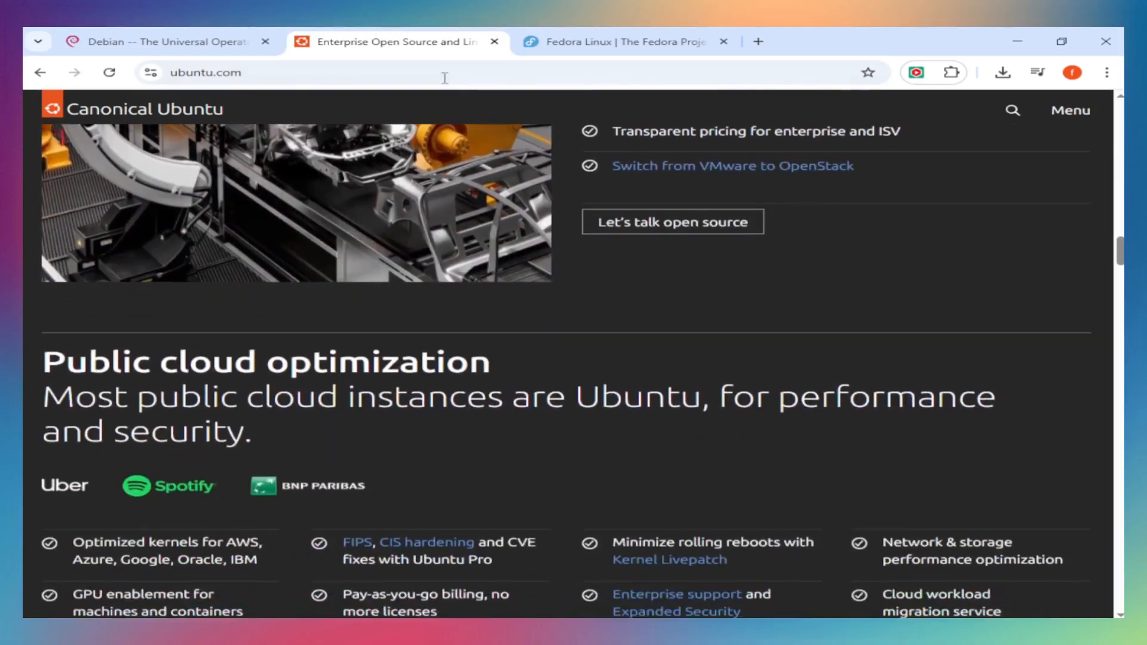
scroll("down", 3)
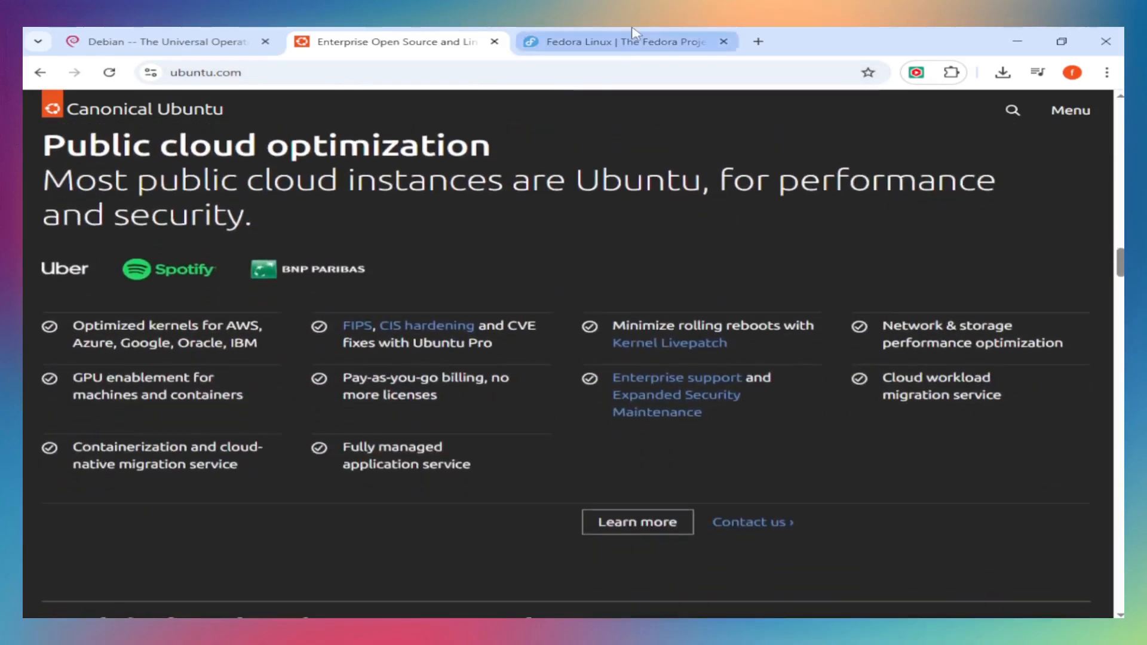
Visit Fedora and Debian once more, then return to the top of ubuntu.com with the 25.10 Questing Quokka announcement
left_click(625, 42)
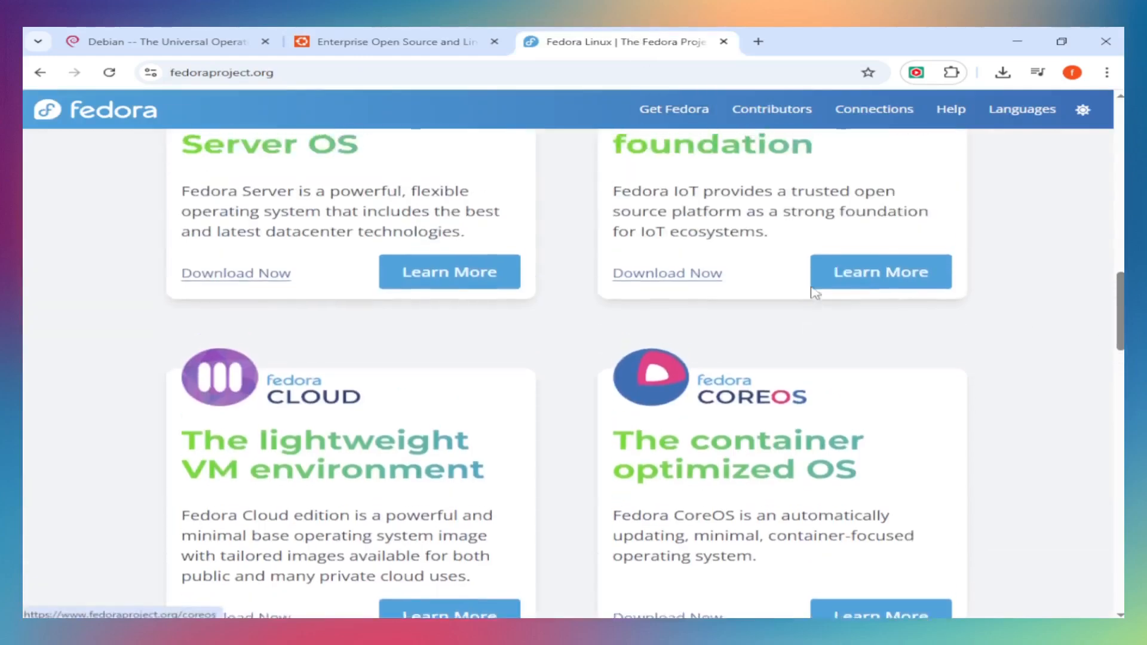
left_click(161, 42)
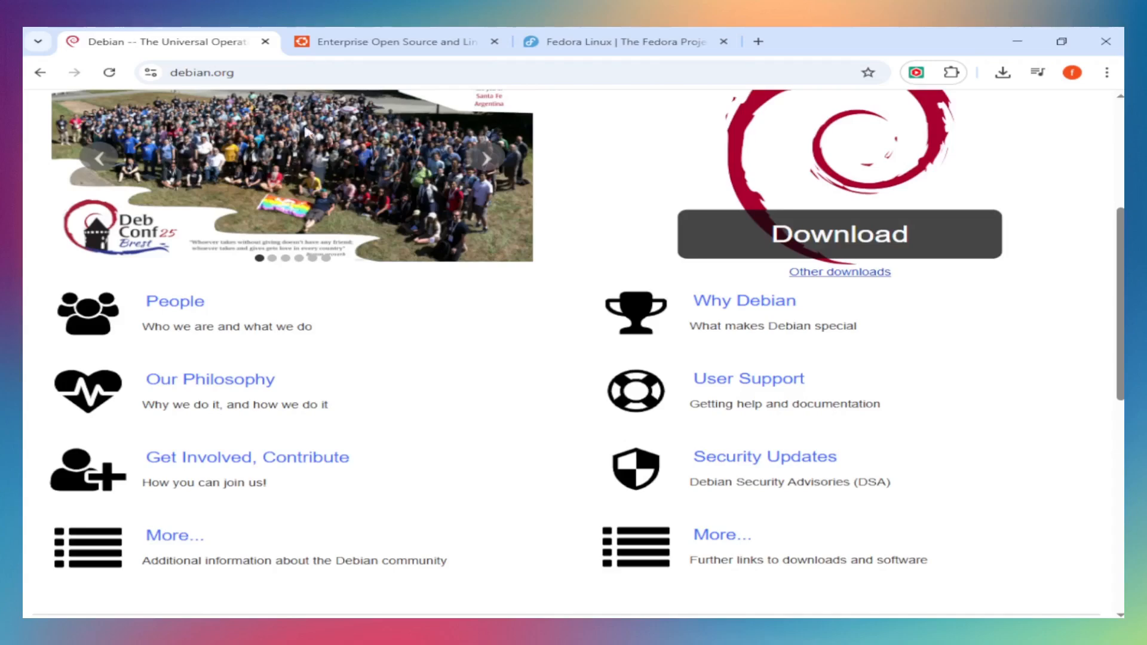
scroll("up", 3)
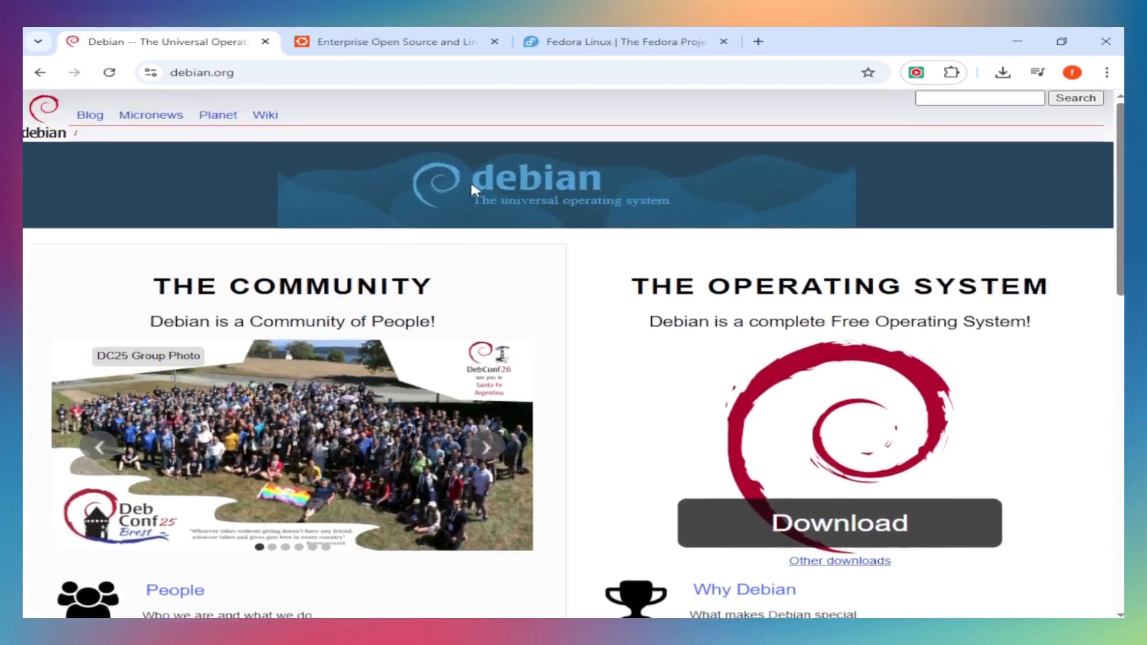
mouse_move(397, 42)
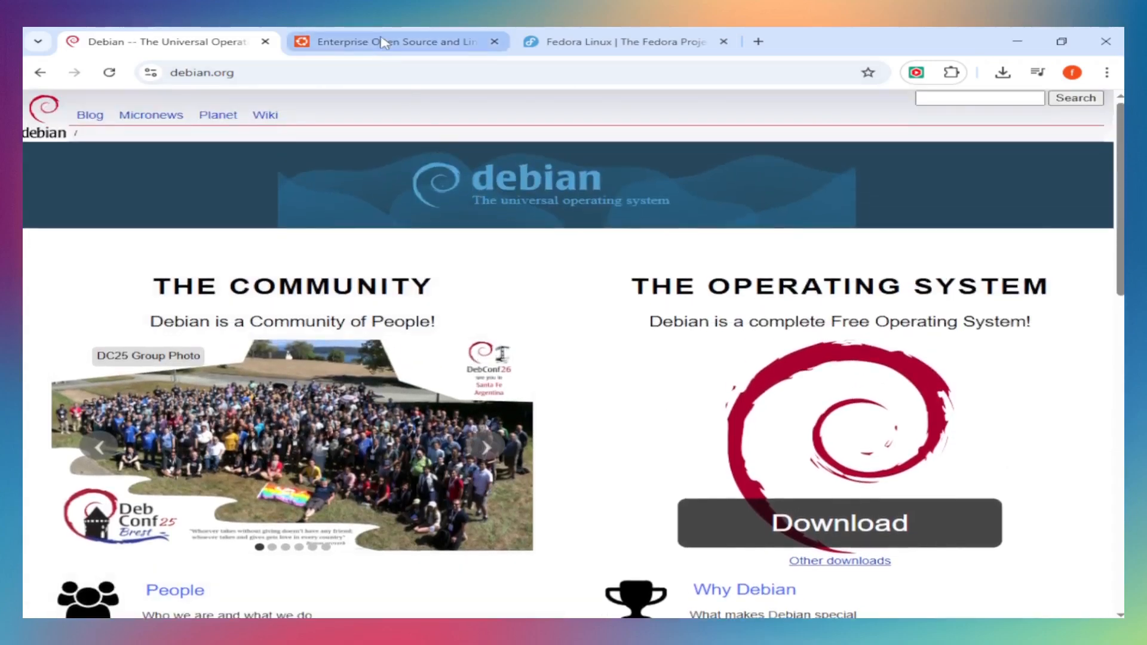
left_click(399, 41)
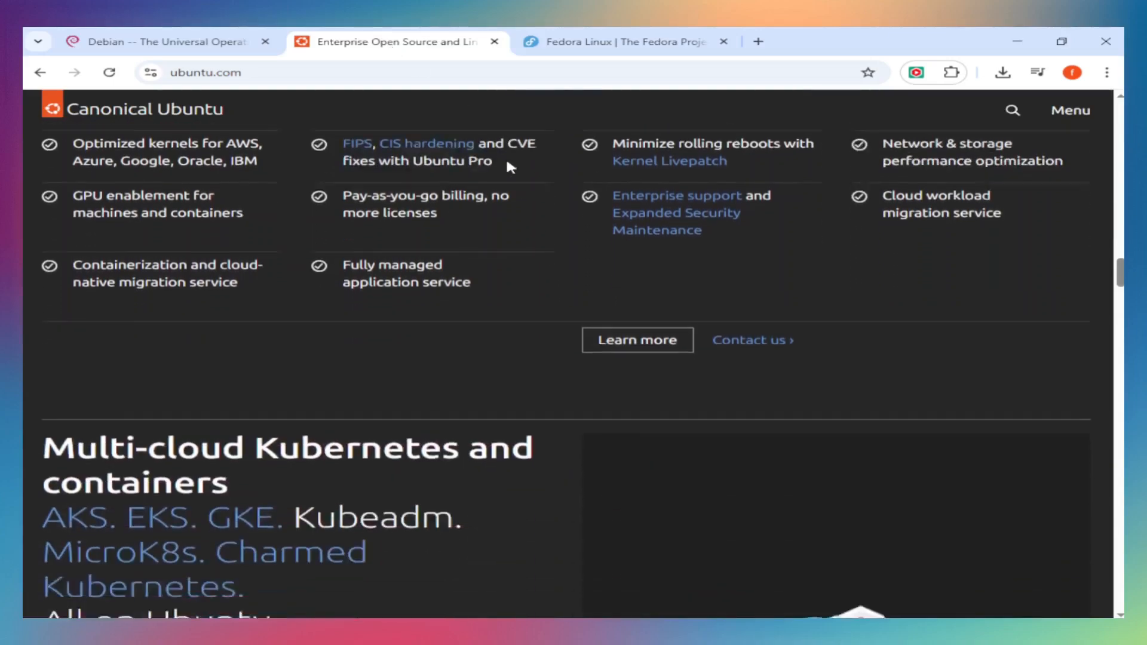
scroll("down", 3)
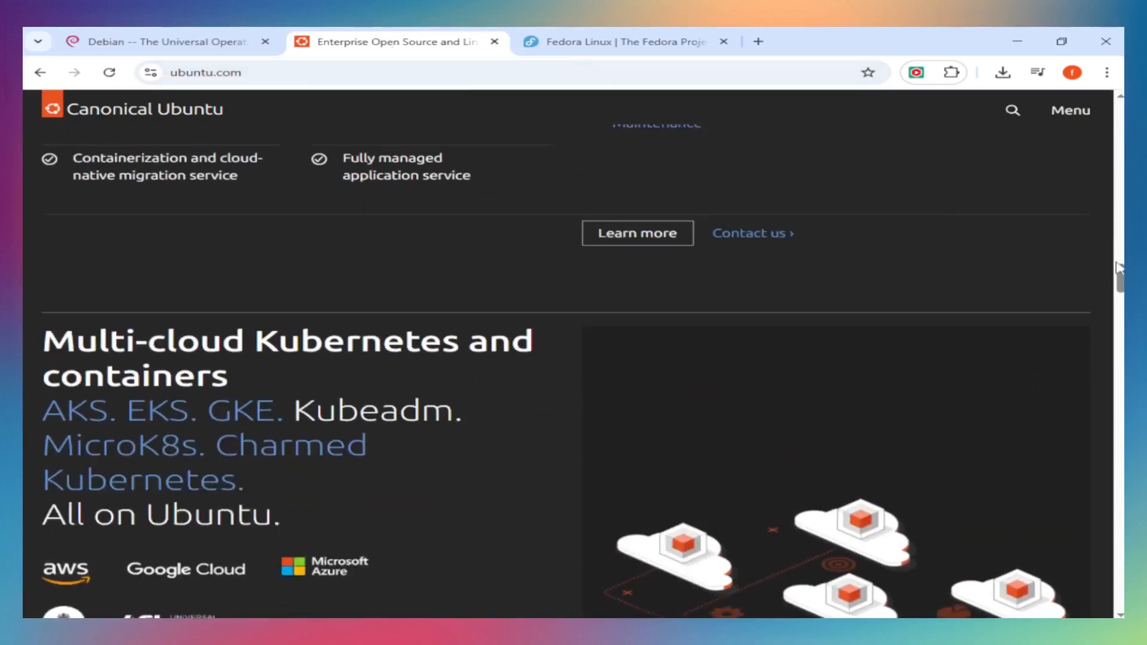
scroll("up", 3)
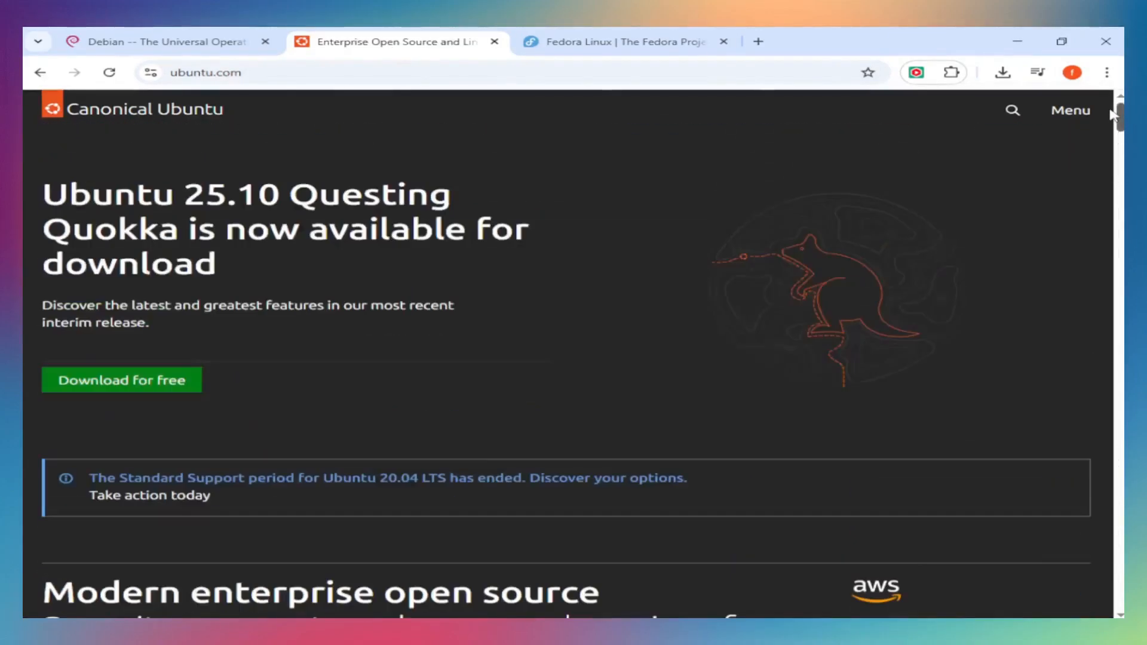